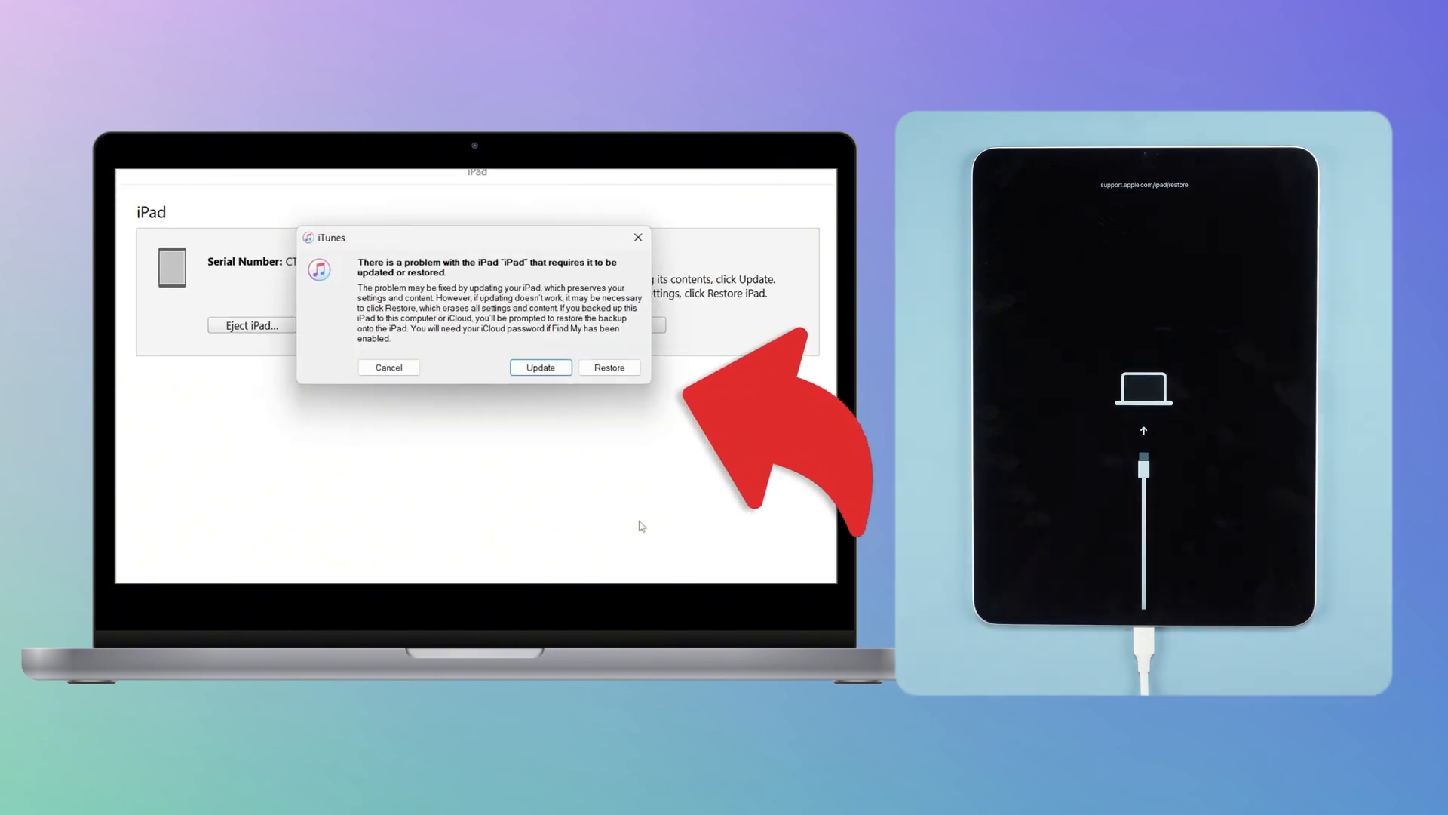
mouse_move(540, 367)
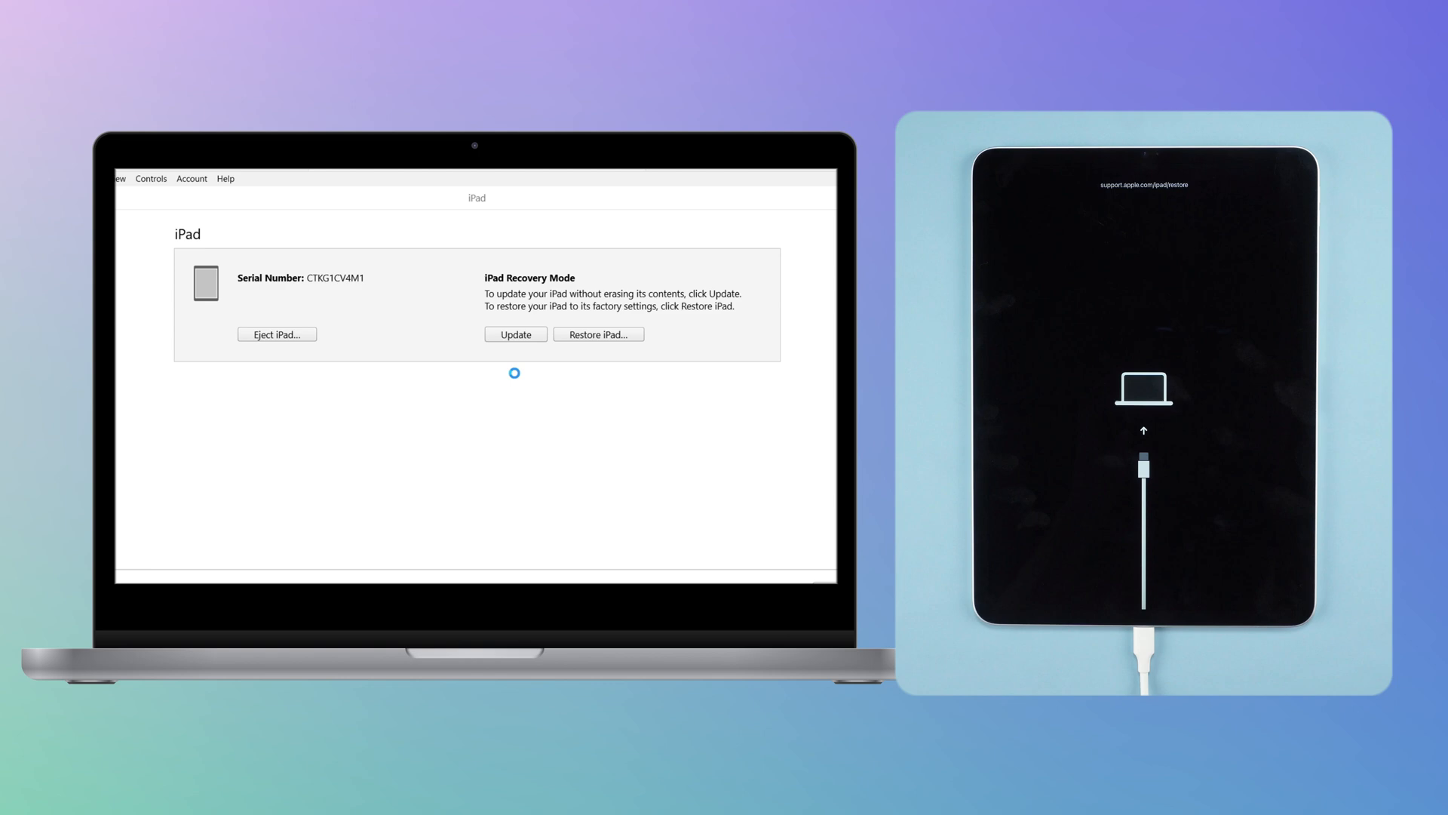
Step: Restore the recovery-mode iPad in iTunes, starting the iPad software download
click(515, 334)
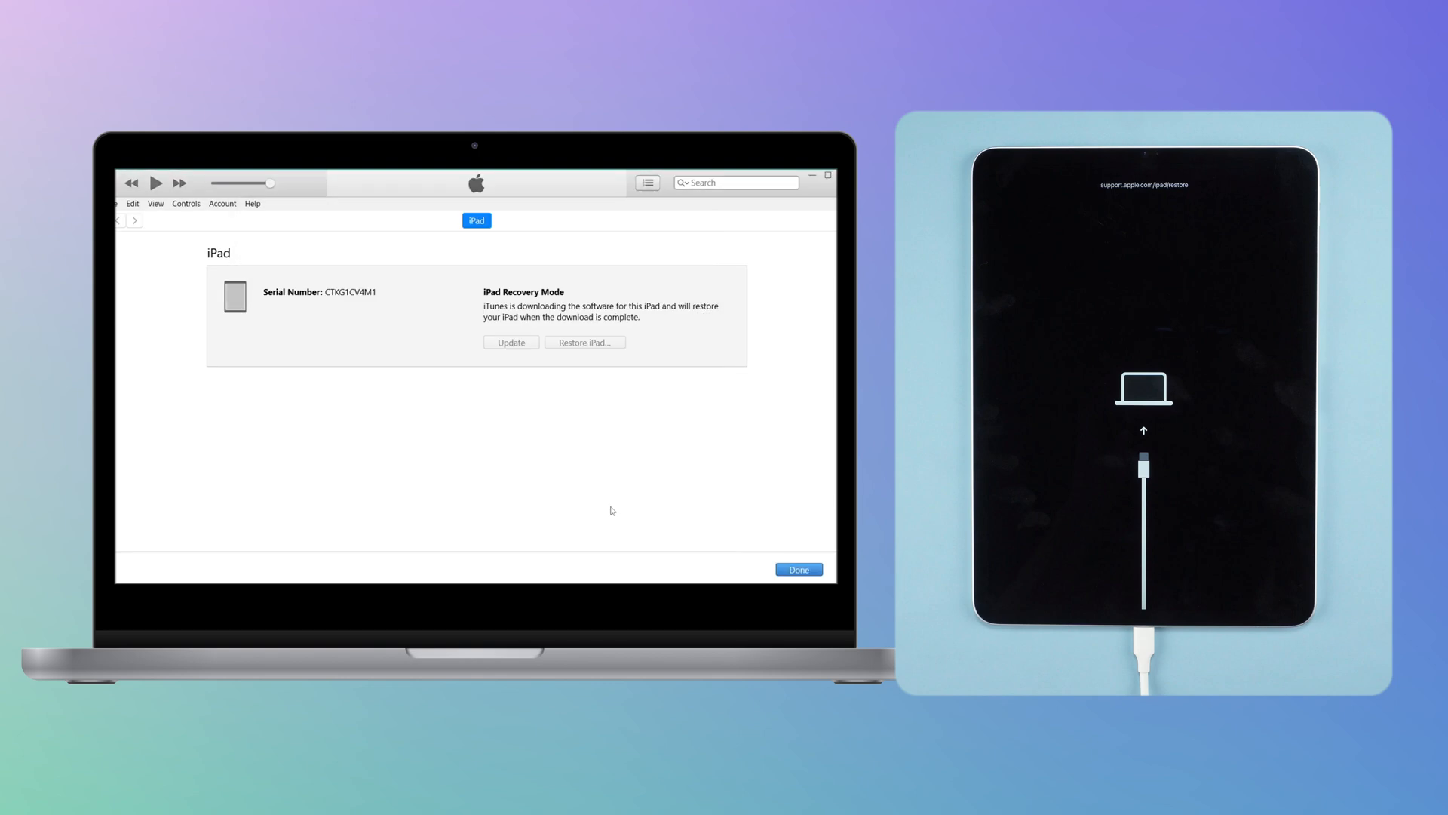
click(744, 189)
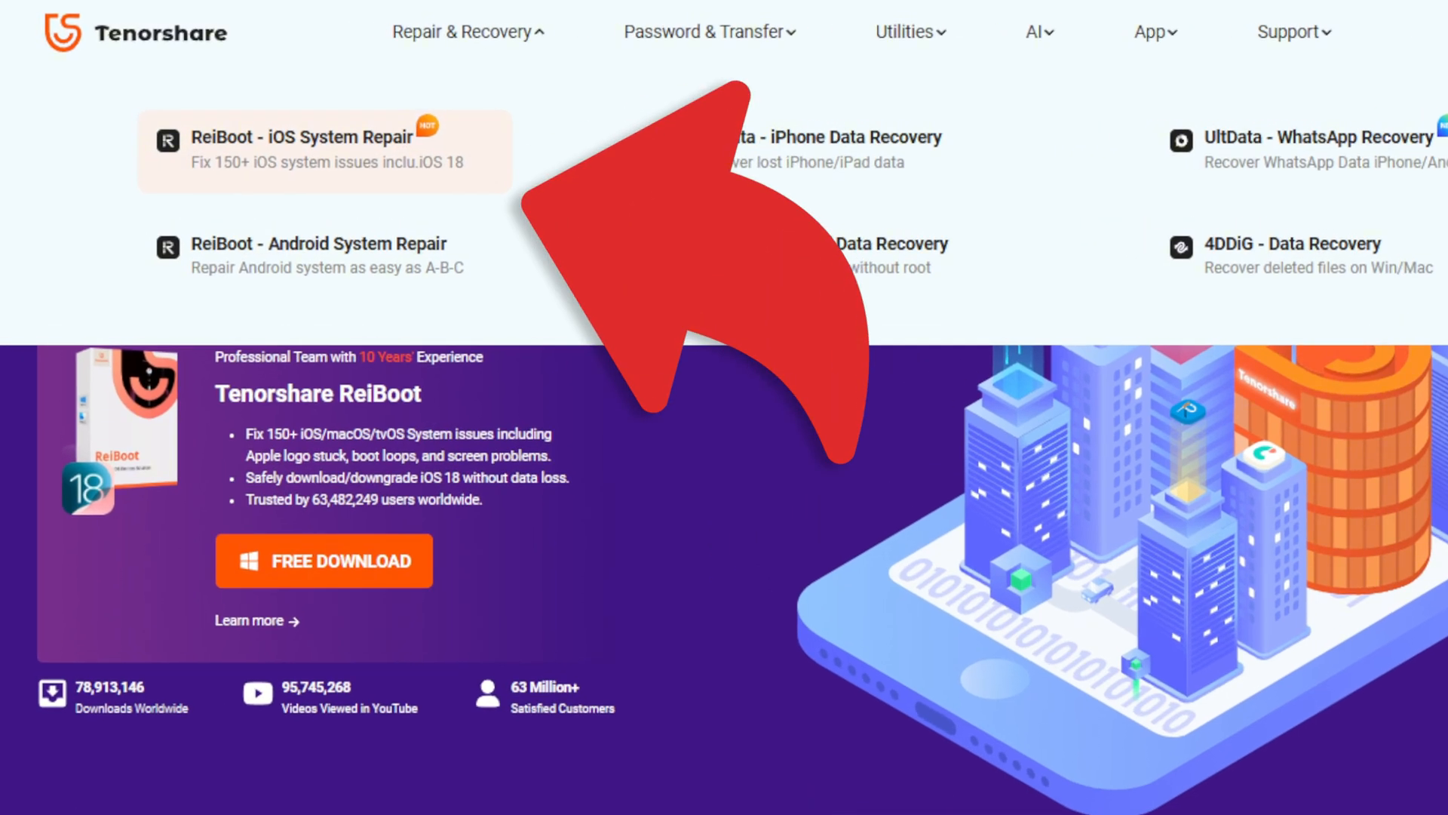
Step: Go to the ReiBoot iOS System Repair product page on the Tenorshare site
click(303, 136)
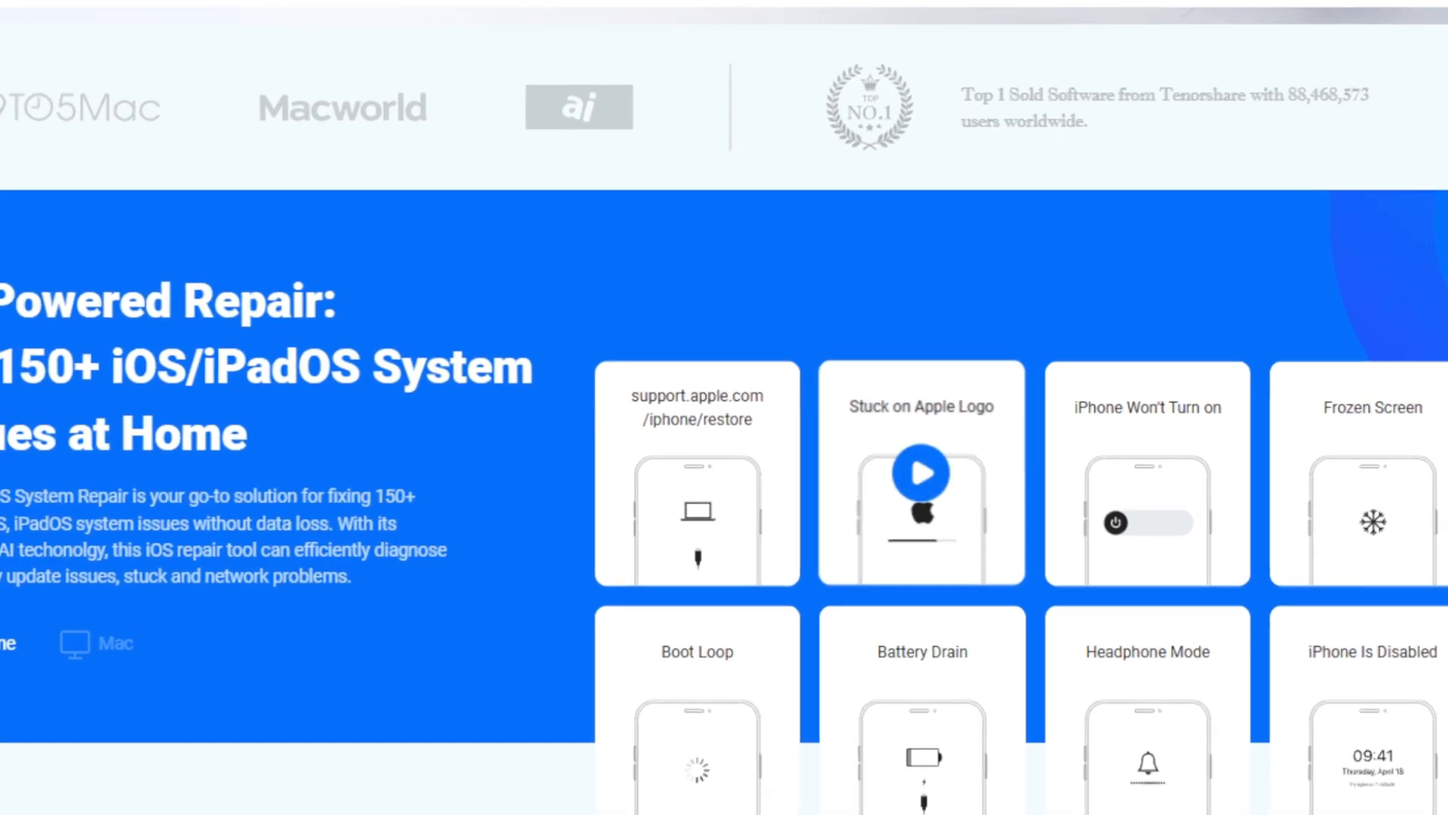
scroll(up, 3)
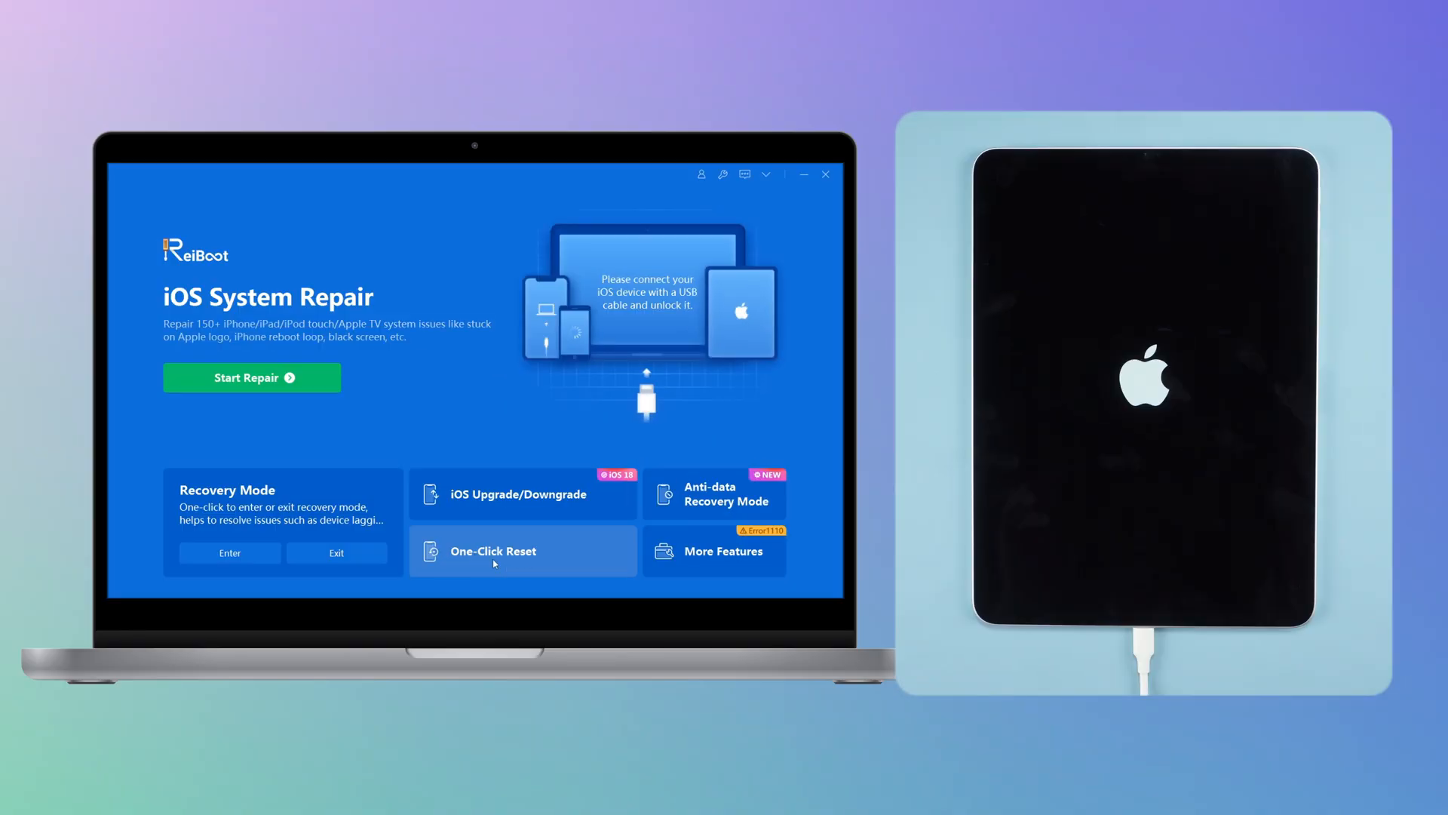
mouse_move(501, 562)
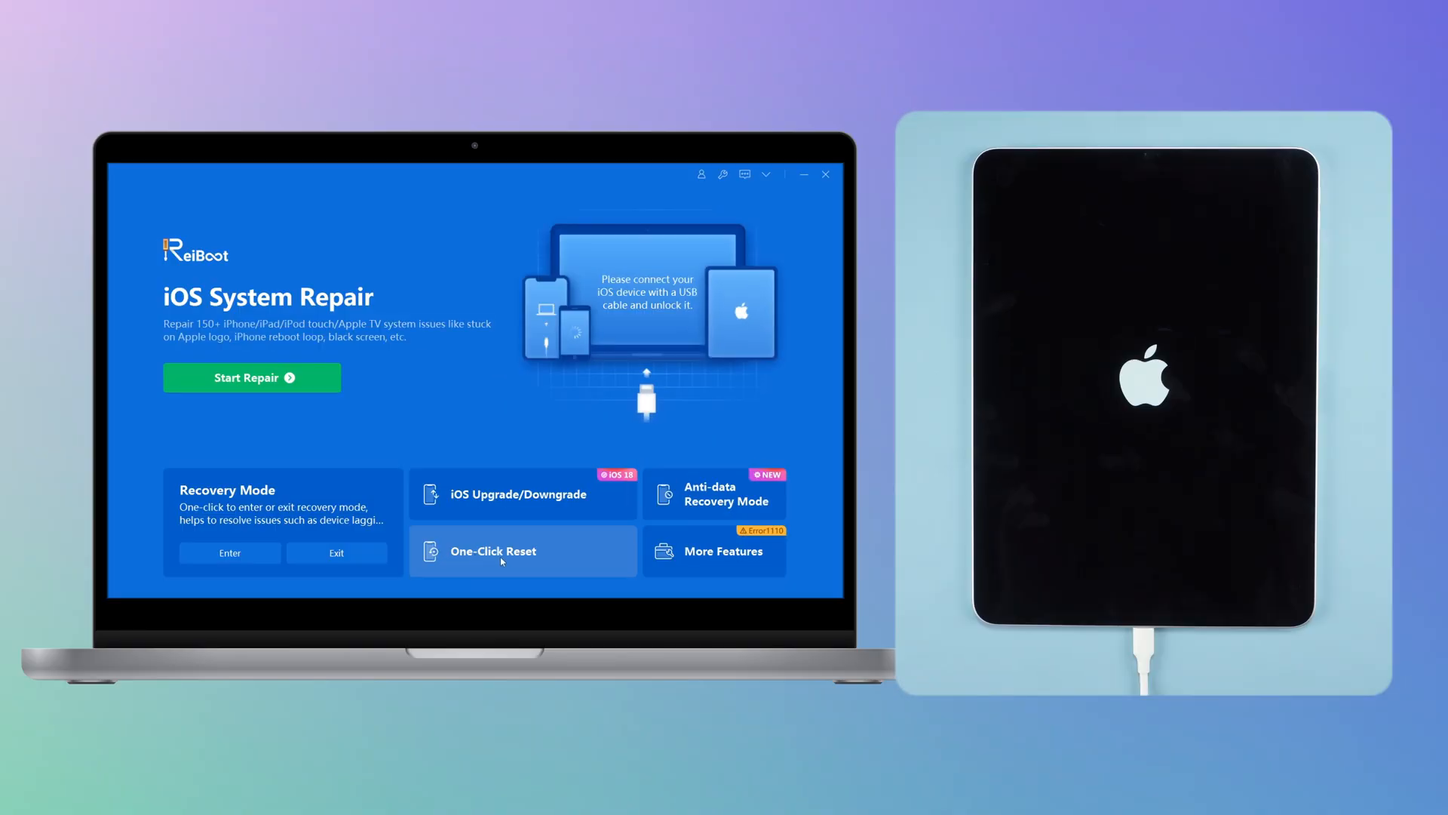
Step: Start repair, compare Deep Repair, then proceed with data-keeping Standard Repair
click(251, 377)
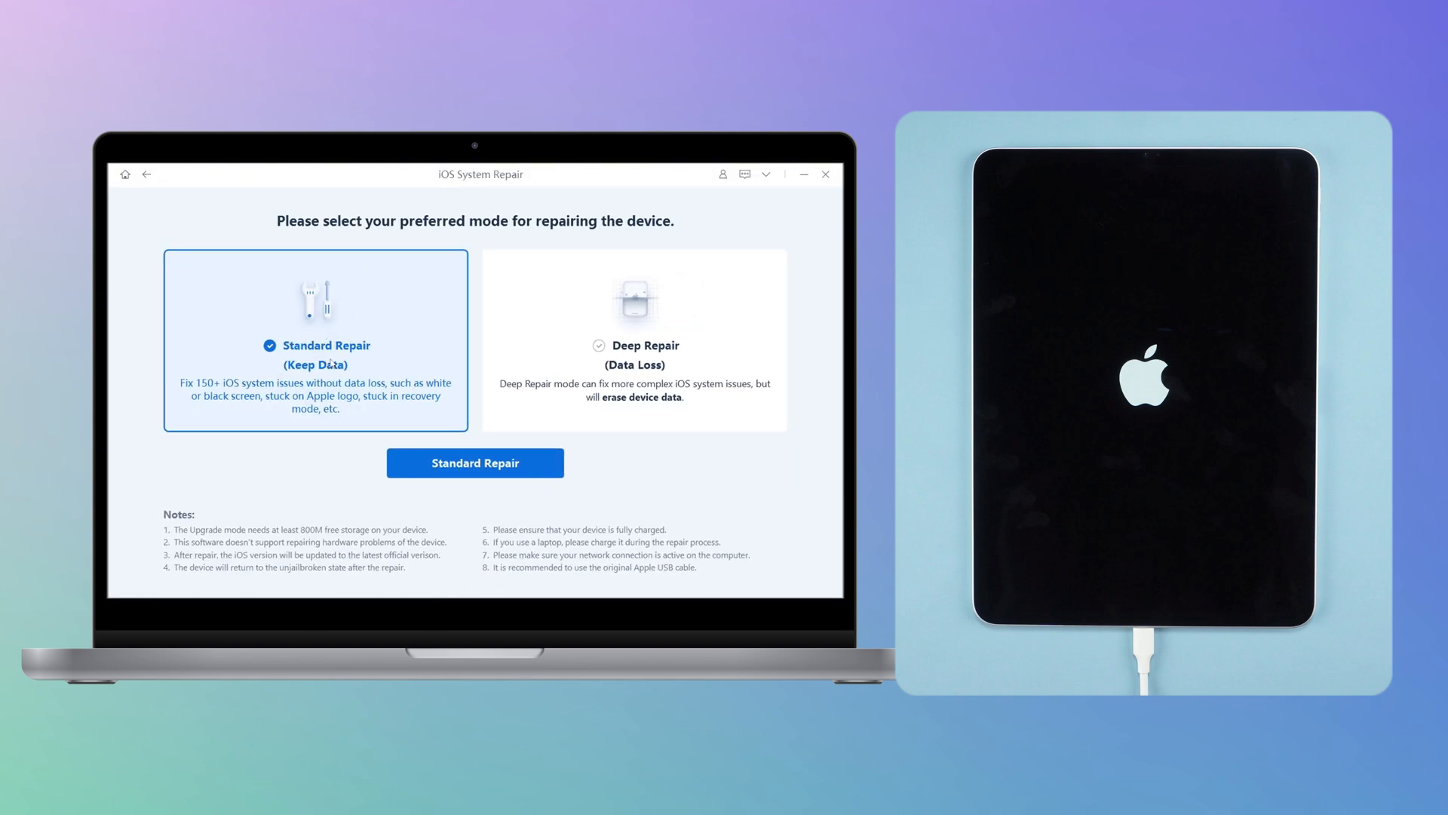
click(633, 339)
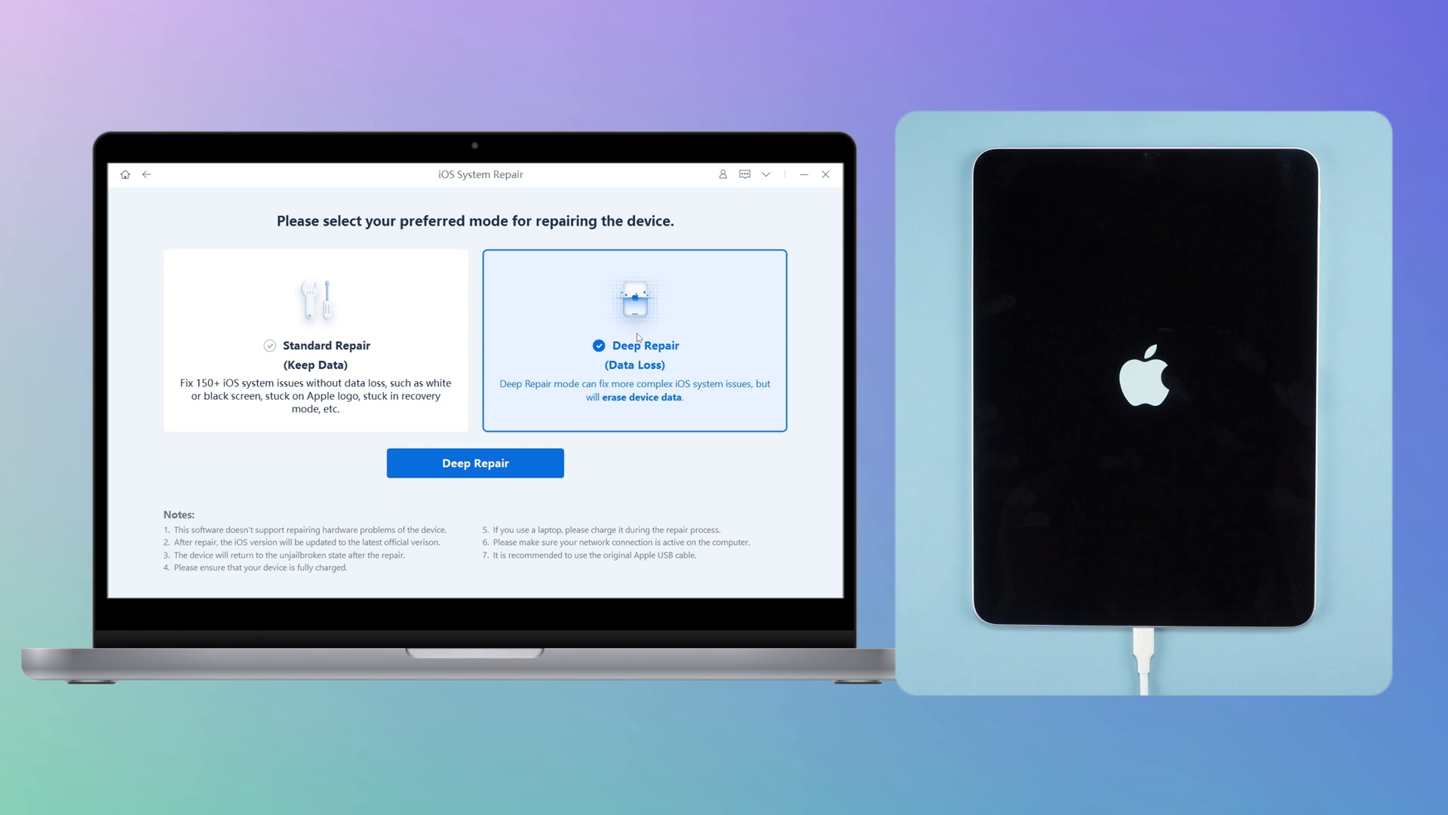
click(315, 339)
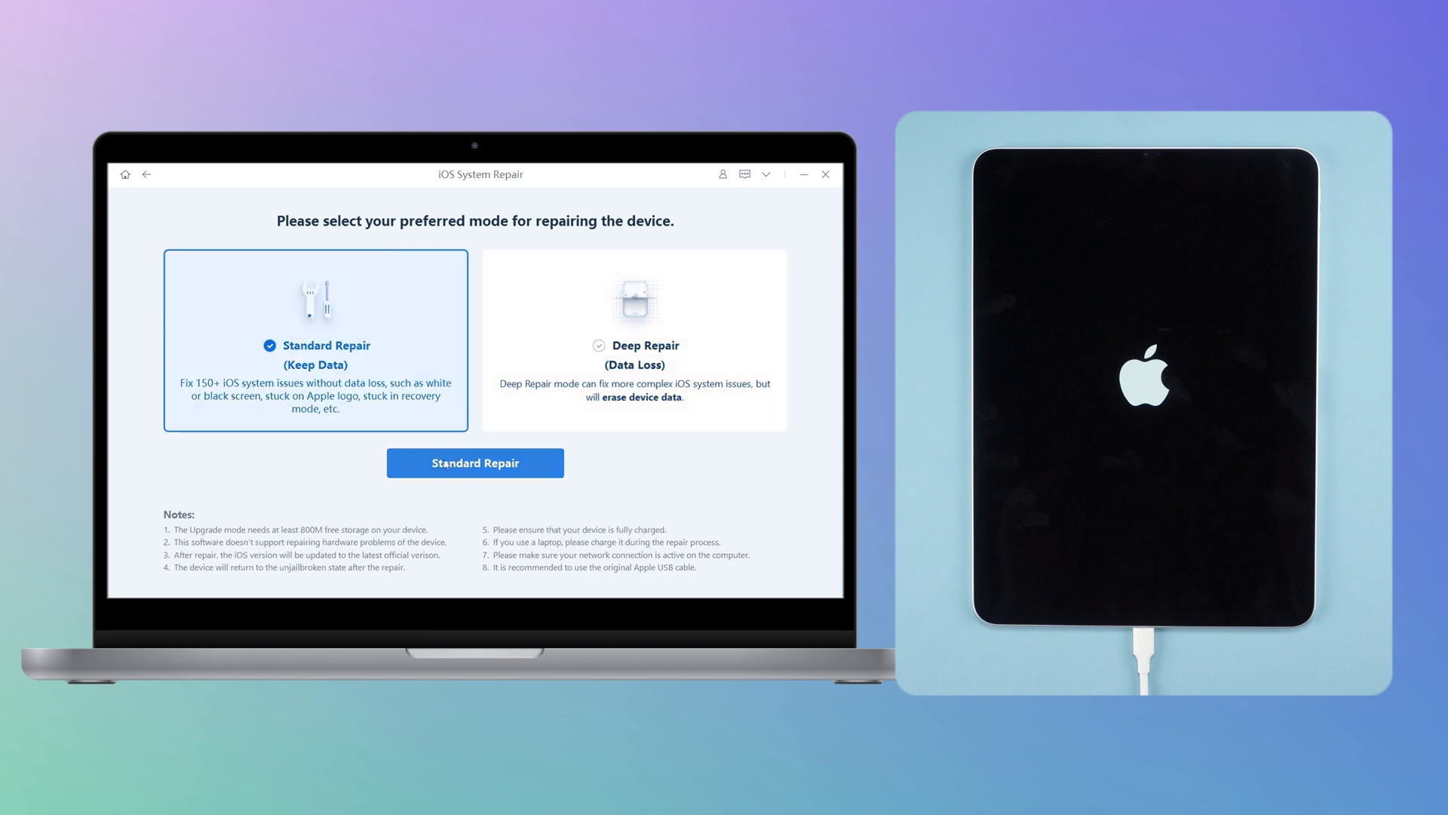
click(474, 462)
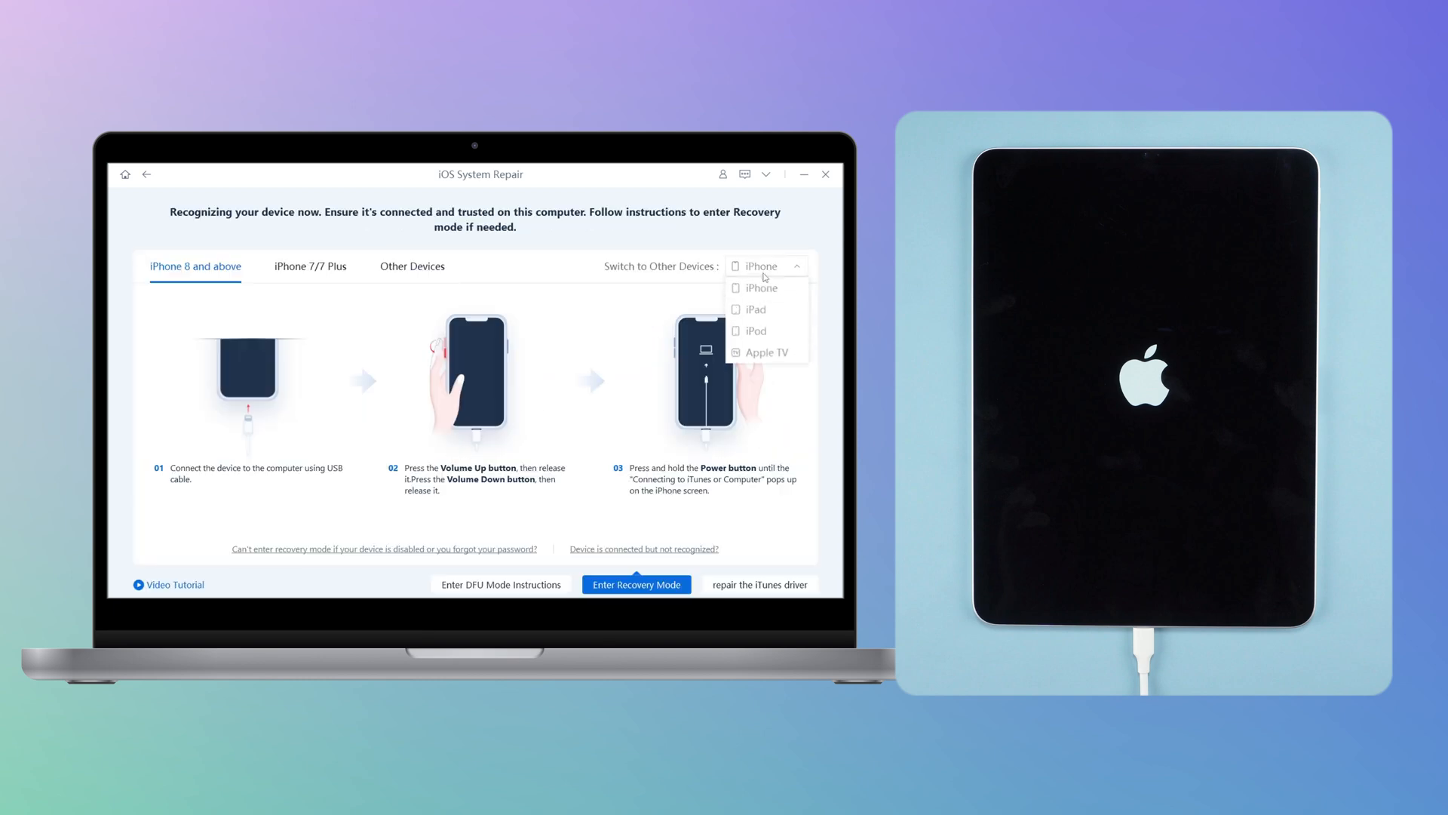
Step: Follow the iPad recovery-mode instructions so ReiBoot recognizes the iPad Pro 11
click(754, 309)
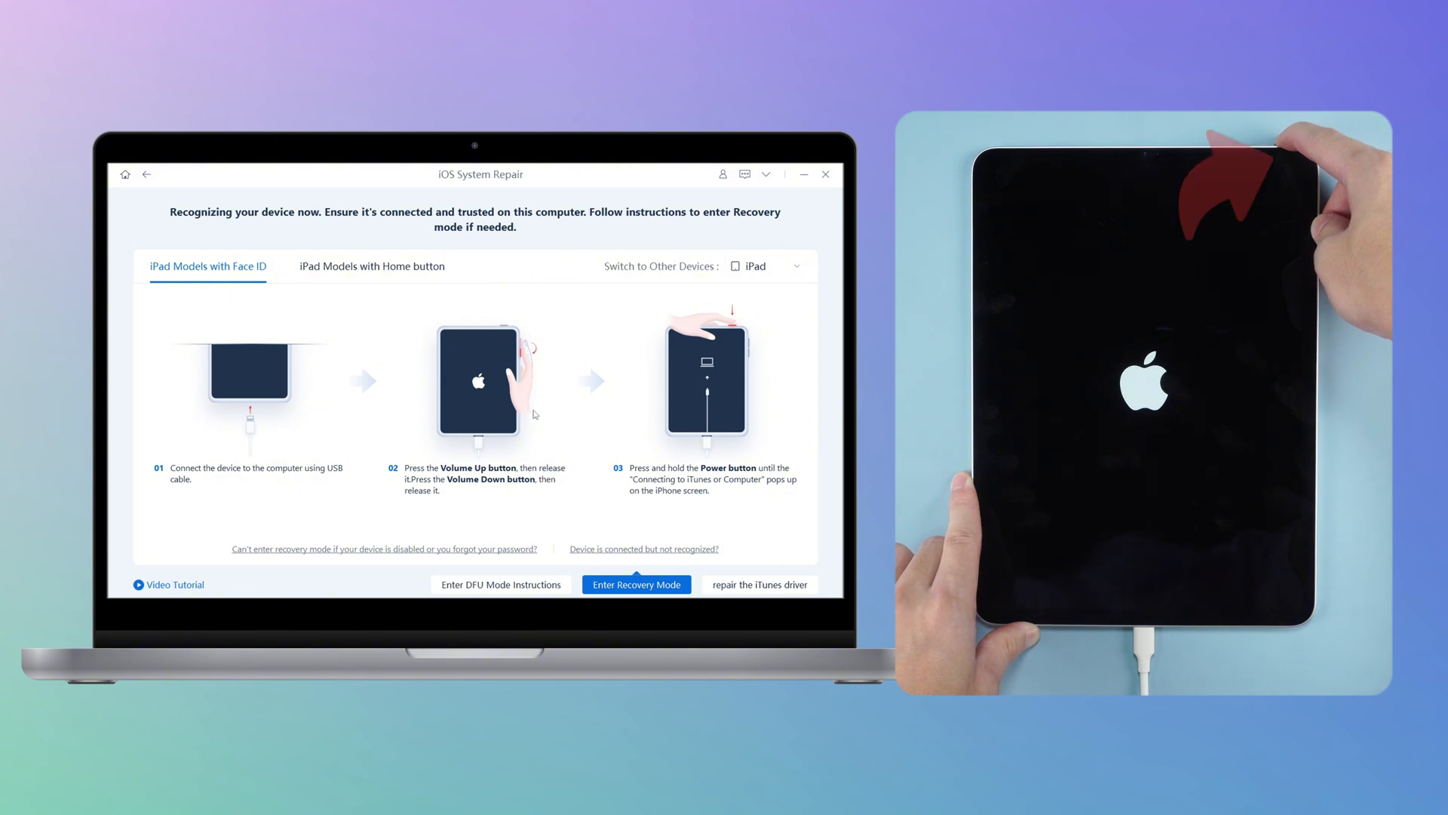
click(635, 584)
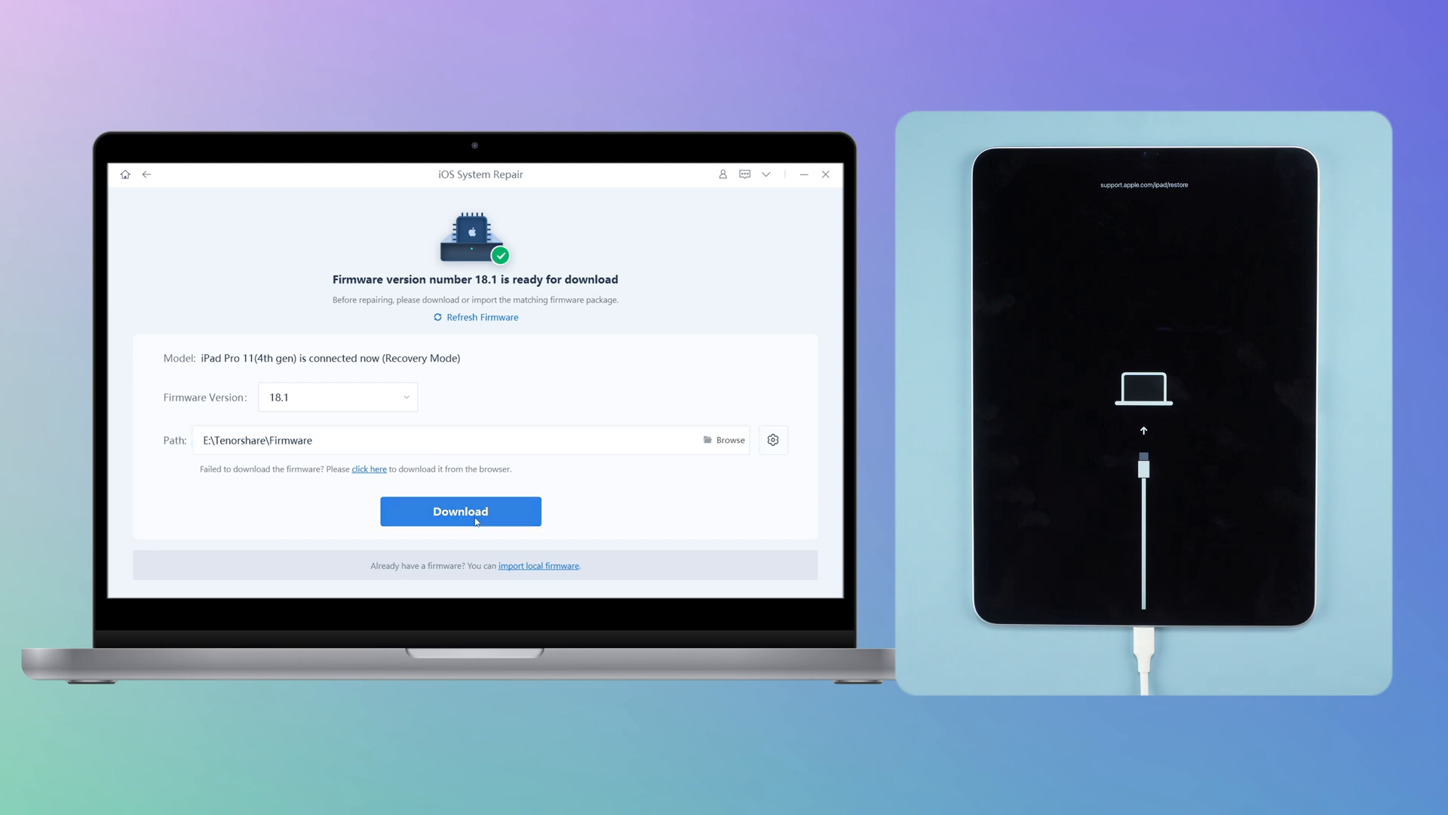
Step: Download the iPadOS 18.1 firmware package for the iPad Pro 11 (4th gen)
click(460, 511)
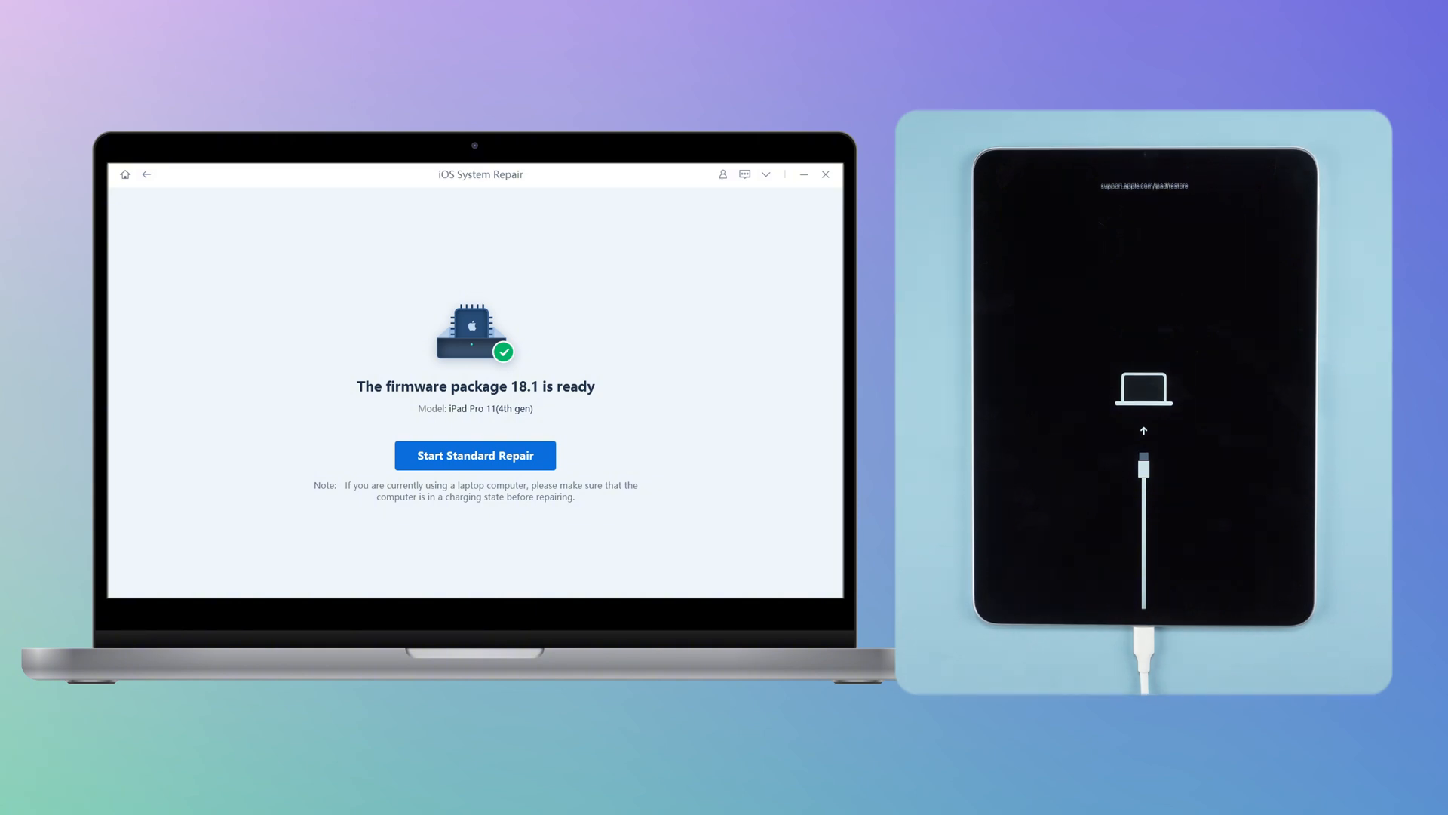
Step: Run the Standard Repair so the iPad restarts to its lock screen
click(473, 456)
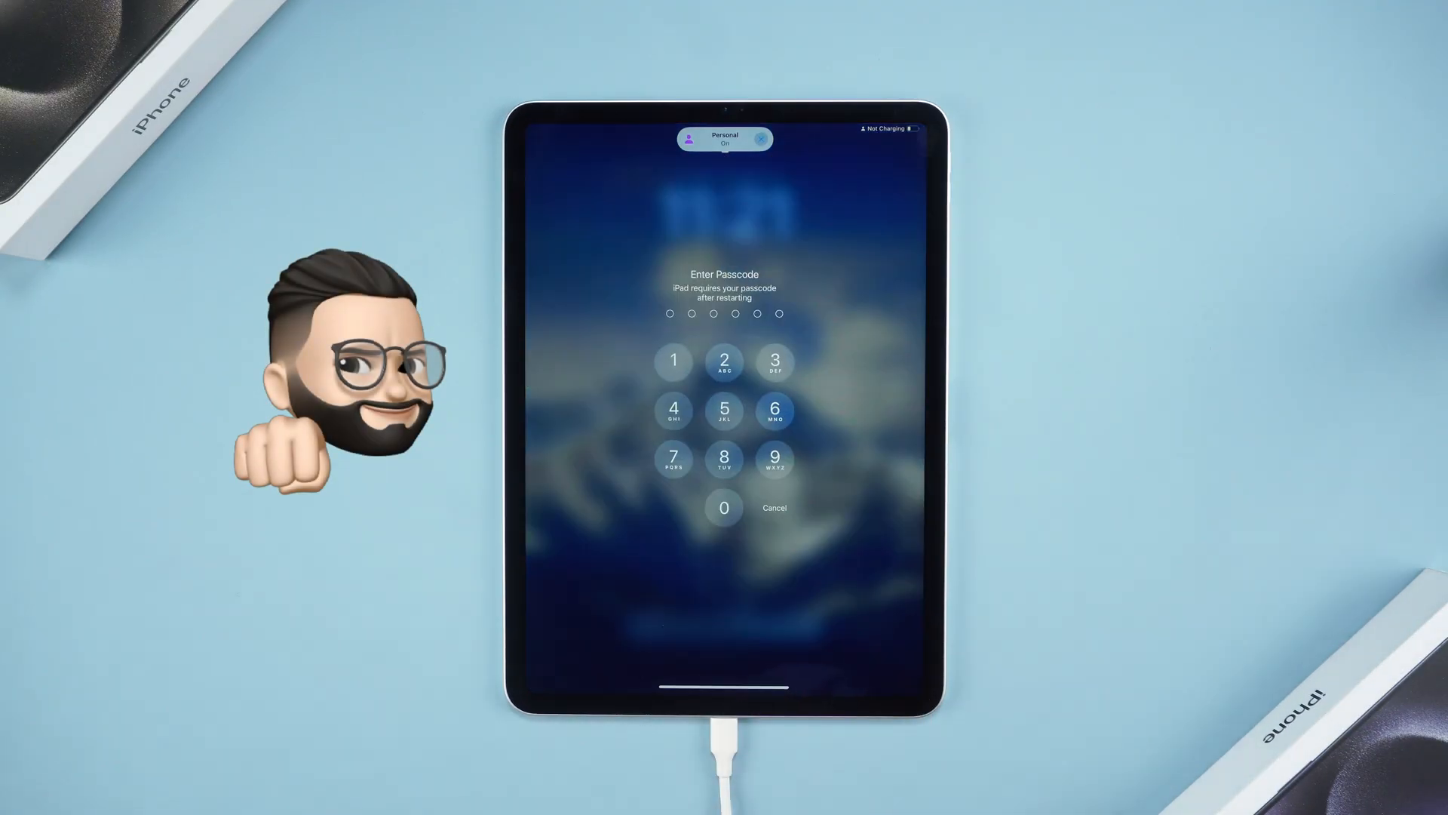
Step: Unlock the iPad with its passcode, trust the computer, and swipe the home screen
click(724, 409)
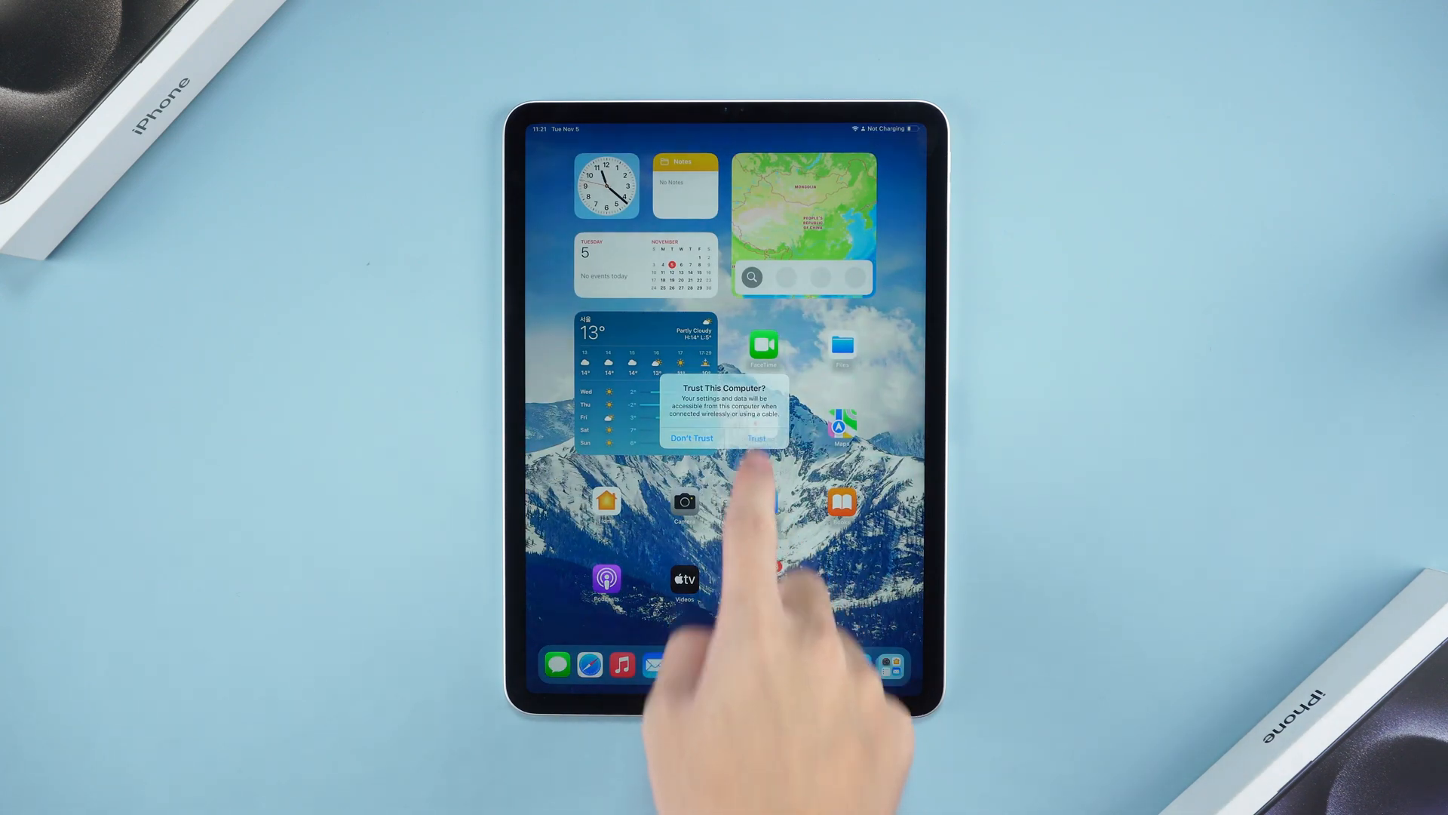
click(756, 438)
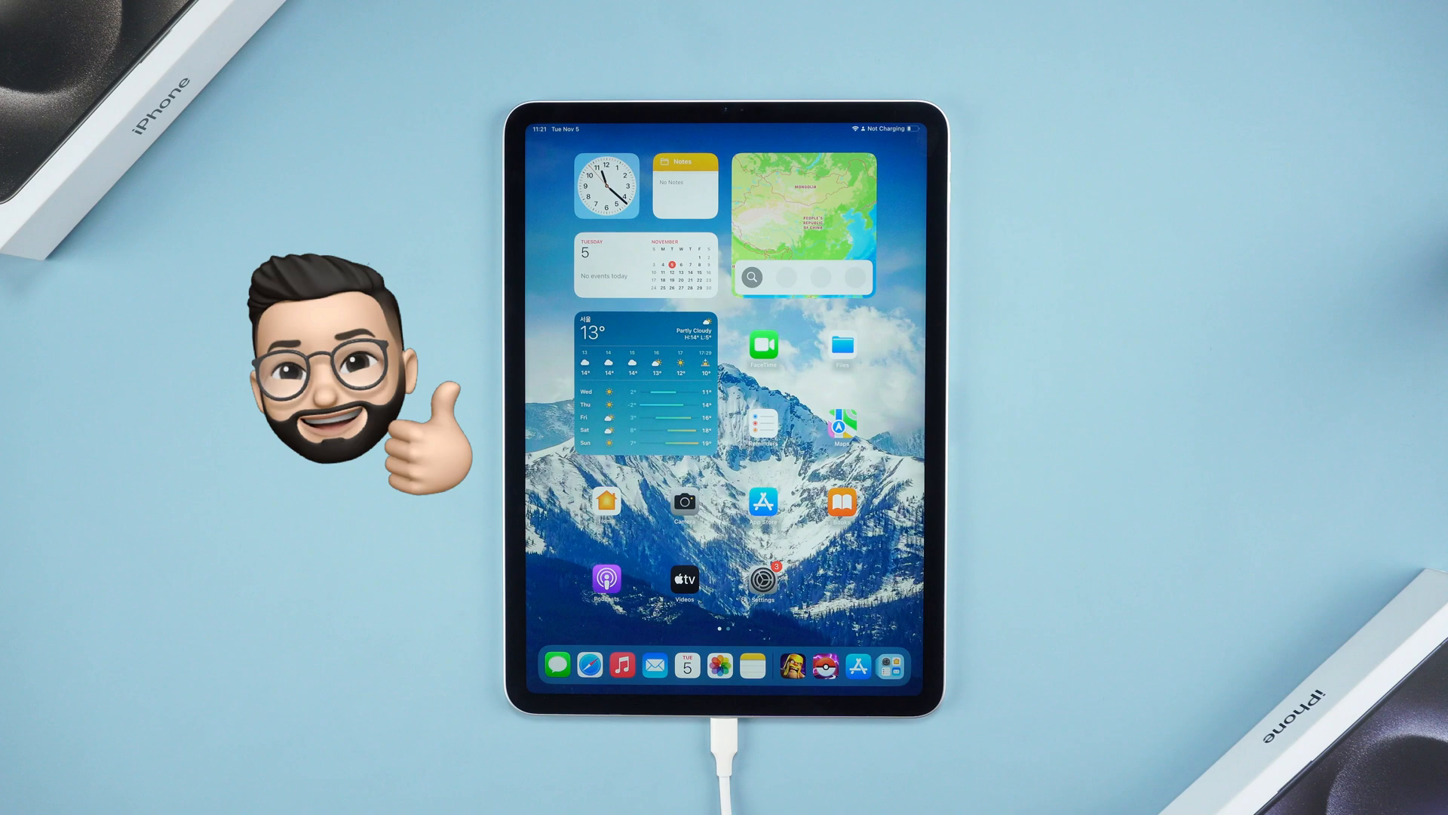
scroll(left, 3)
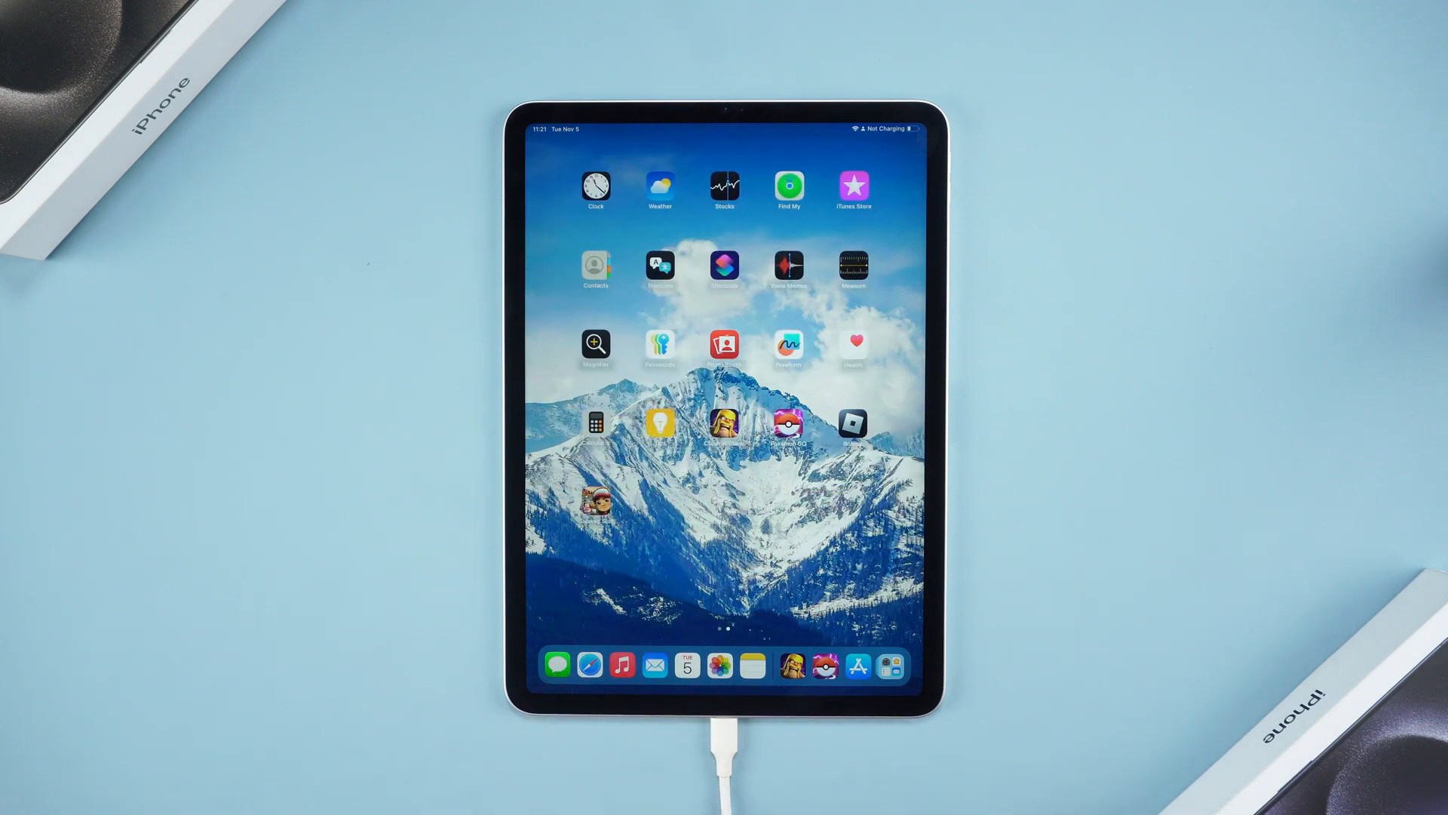